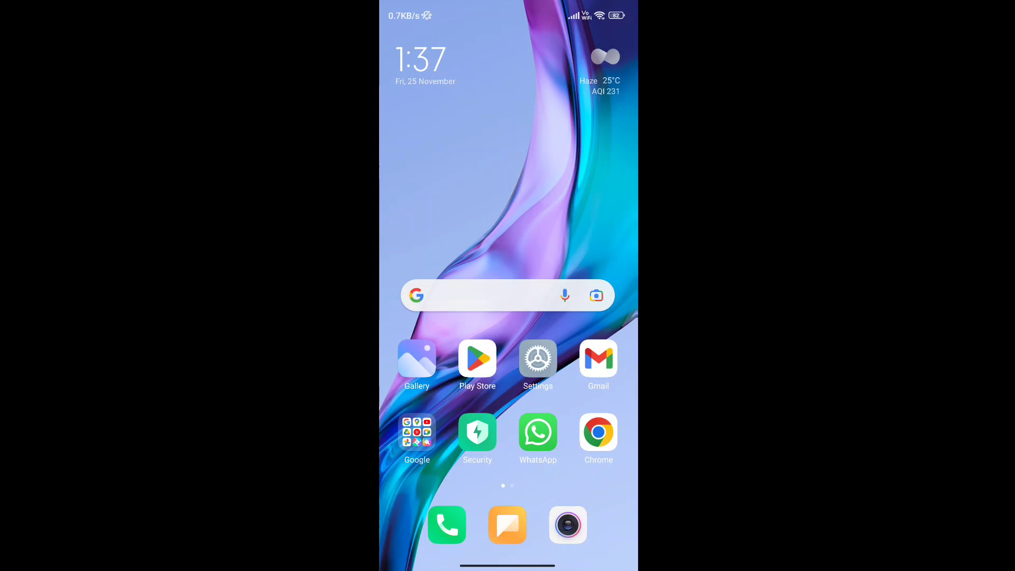
# Step: Launch Chrome from the Android home screen
pyautogui.click(598, 432)
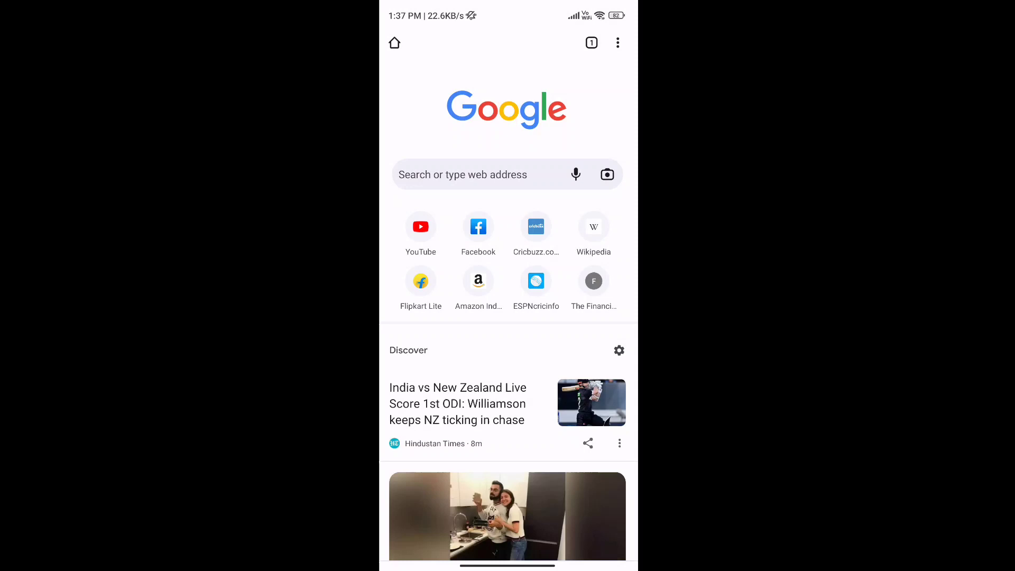
# Step: Search 'Google account recovery' and follow the help article to the Account recovery page
pyautogui.click(479, 174)
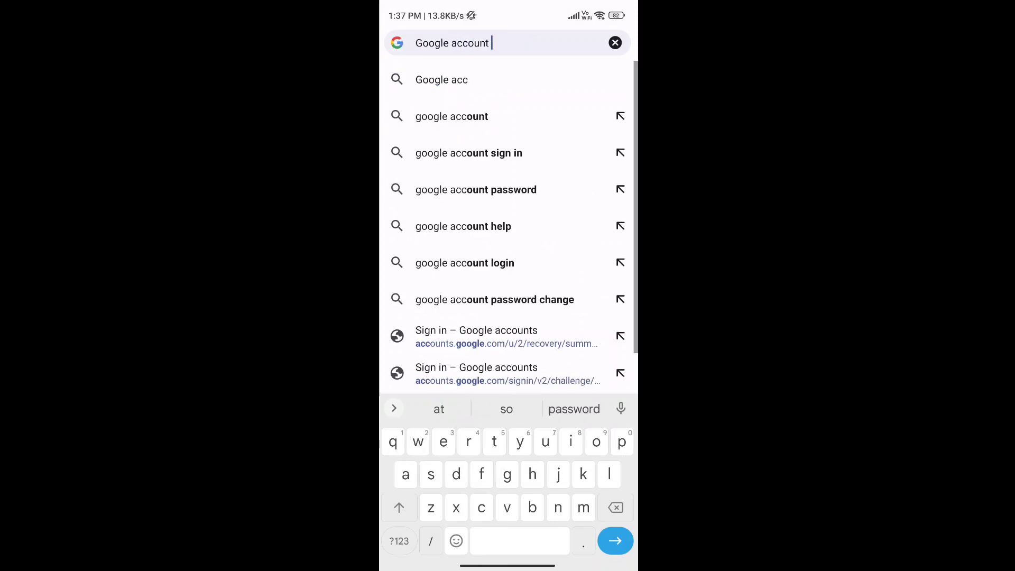
pyautogui.write('recovery')
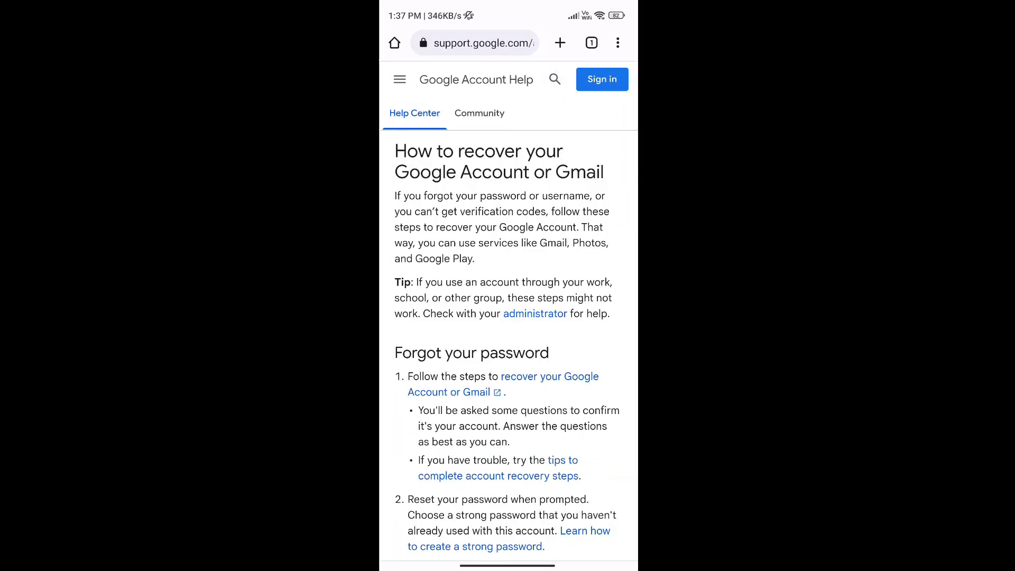
pyautogui.scroll(-3)
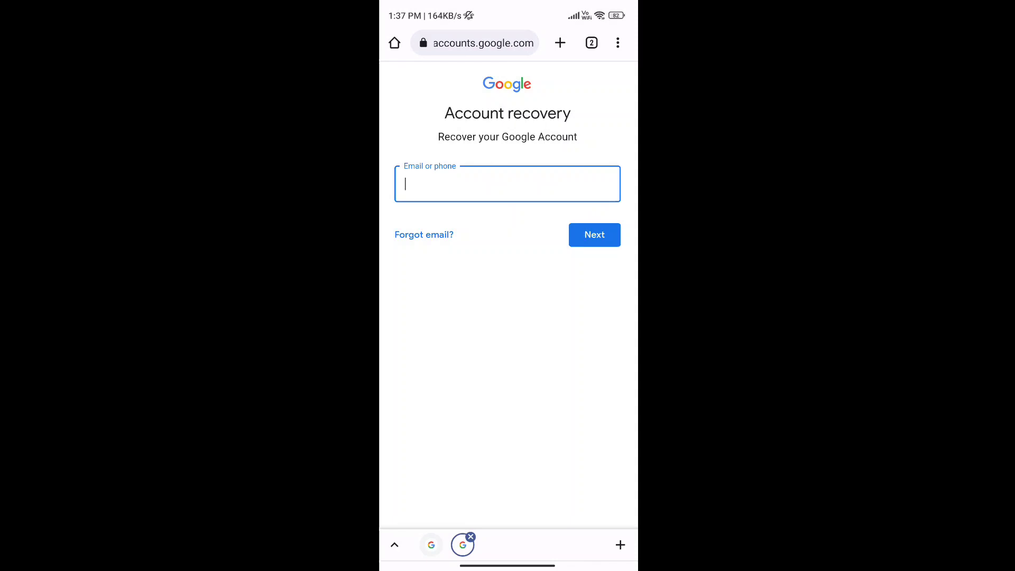
pyautogui.click(507, 183)
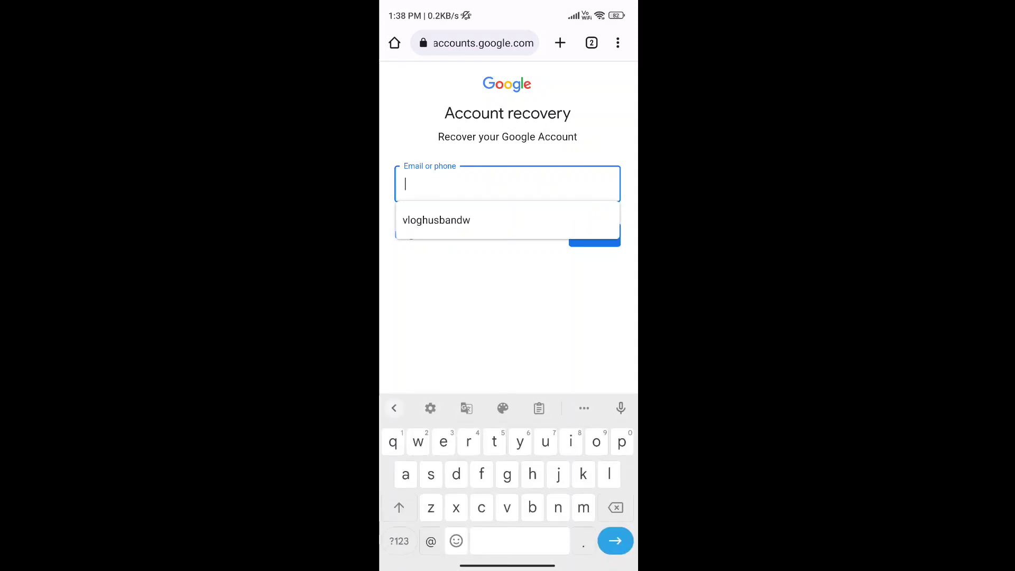
pyautogui.click(398, 507)
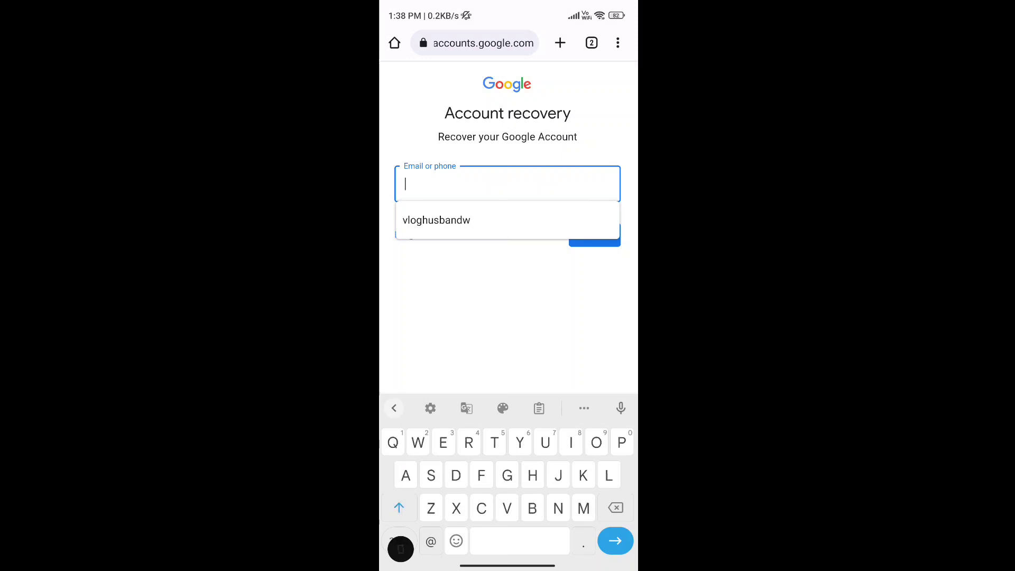
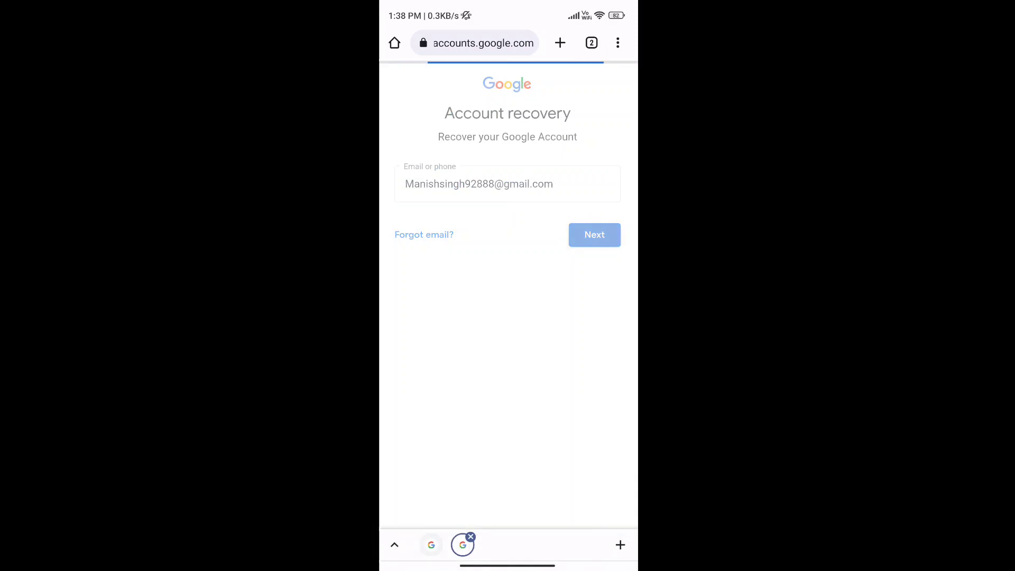
pyautogui.click(594, 234)
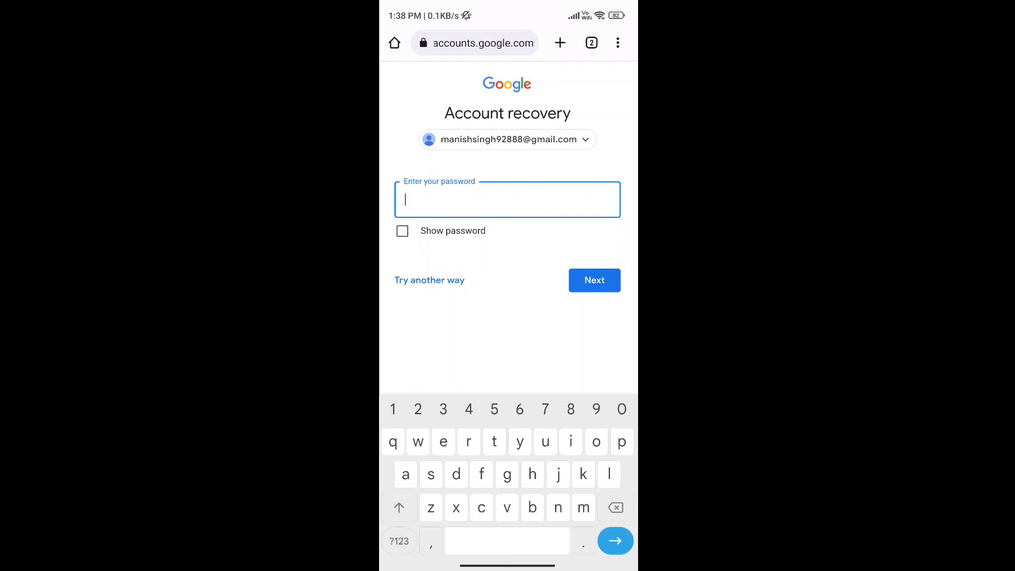
# Step: Enter and reveal an old remembered password, then submit it
pyautogui.click(570, 408)
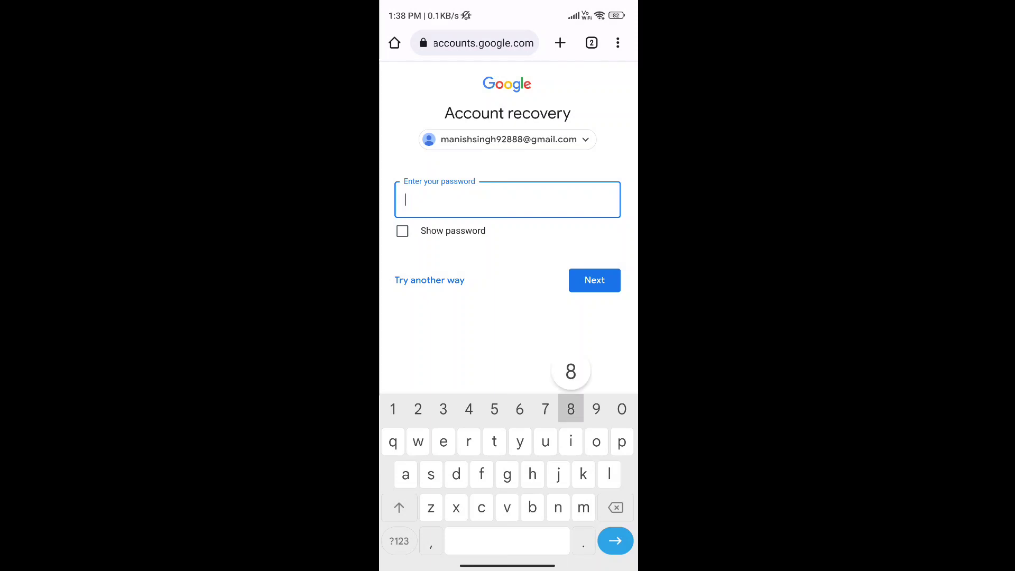
pyautogui.click(494, 409)
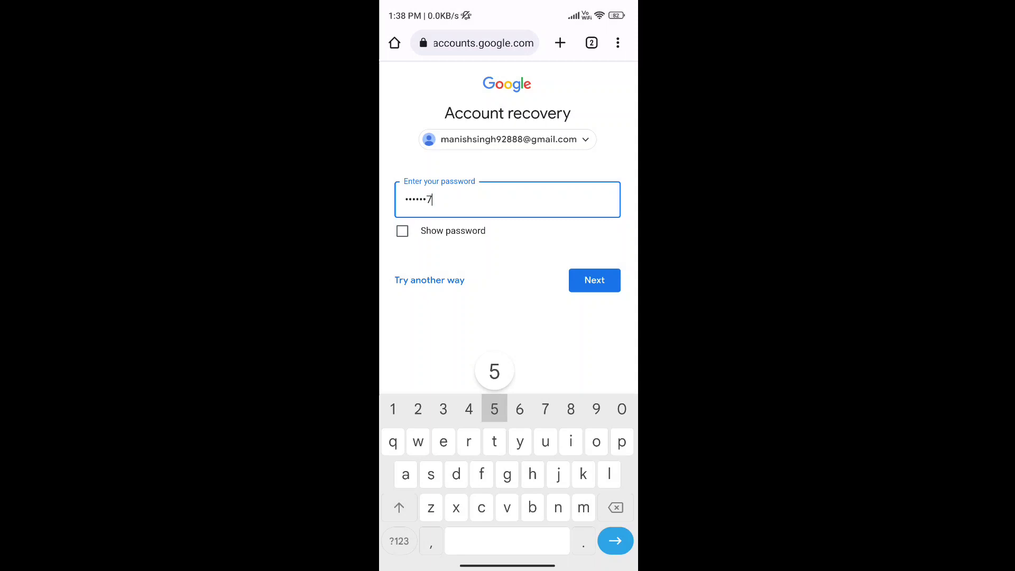
pyautogui.click(401, 230)
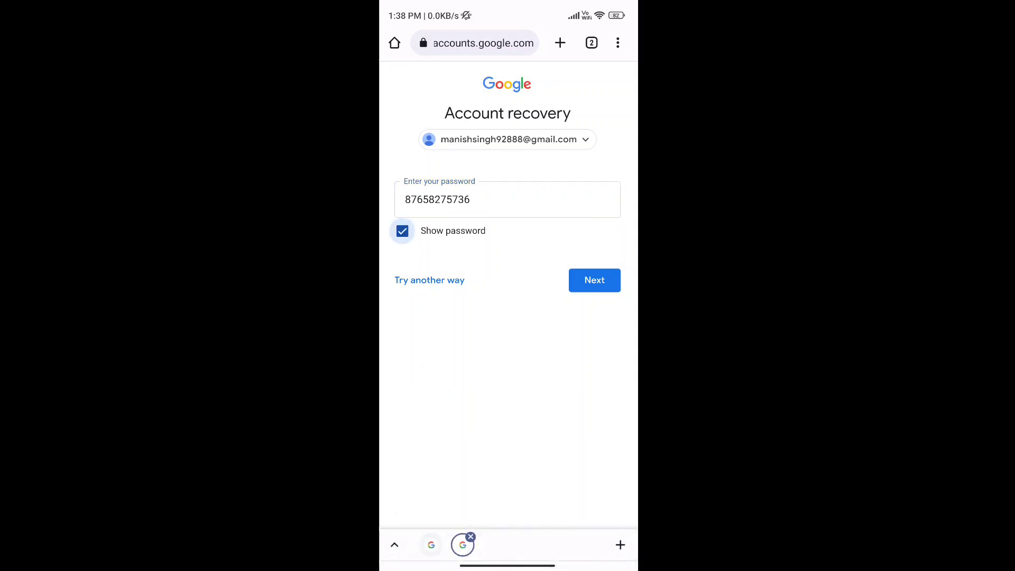
pyautogui.click(594, 279)
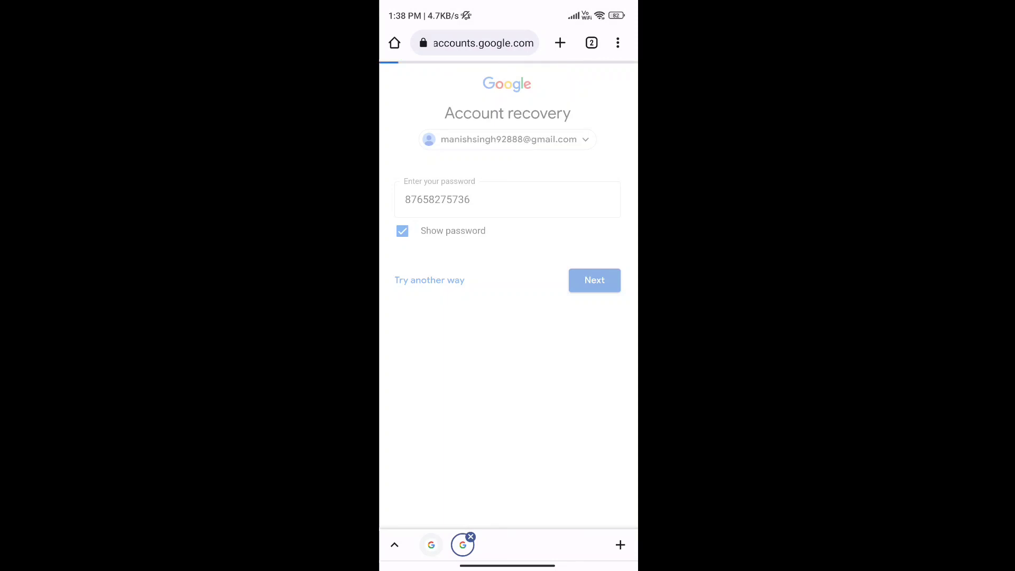
pyautogui.click(594, 279)
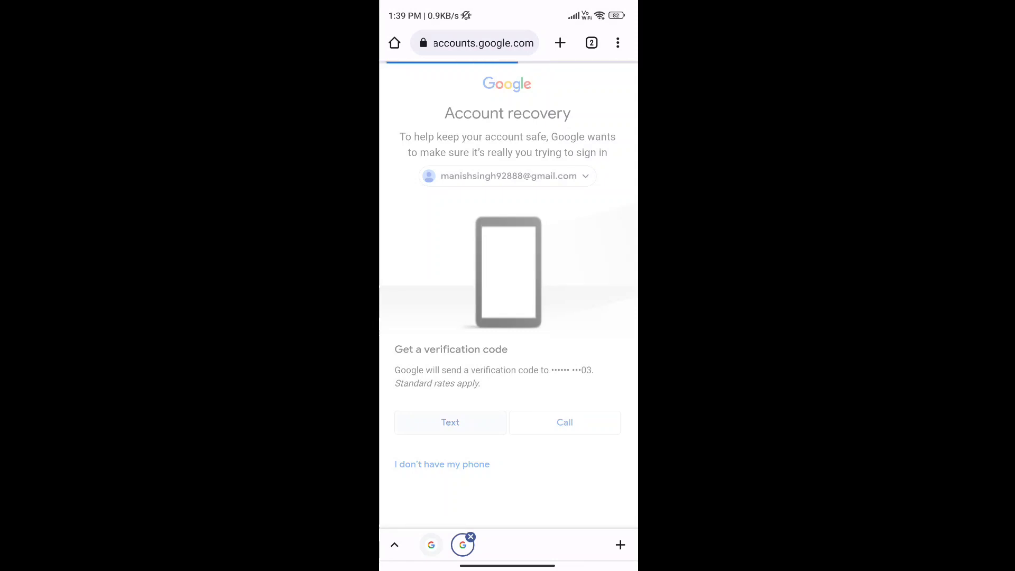
# Step: Request the verification code by text and submit the 6-digit code
pyautogui.click(450, 422)
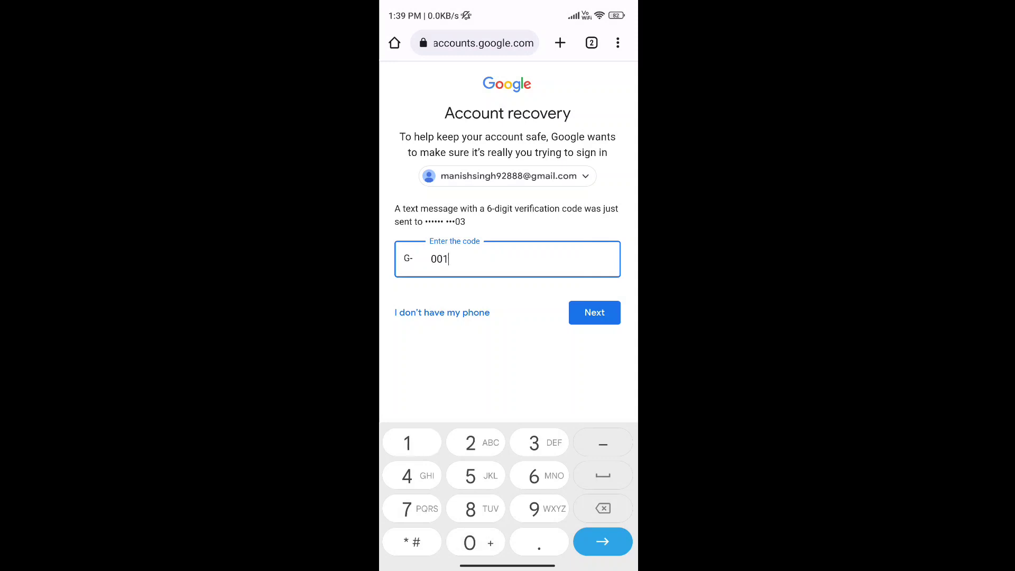
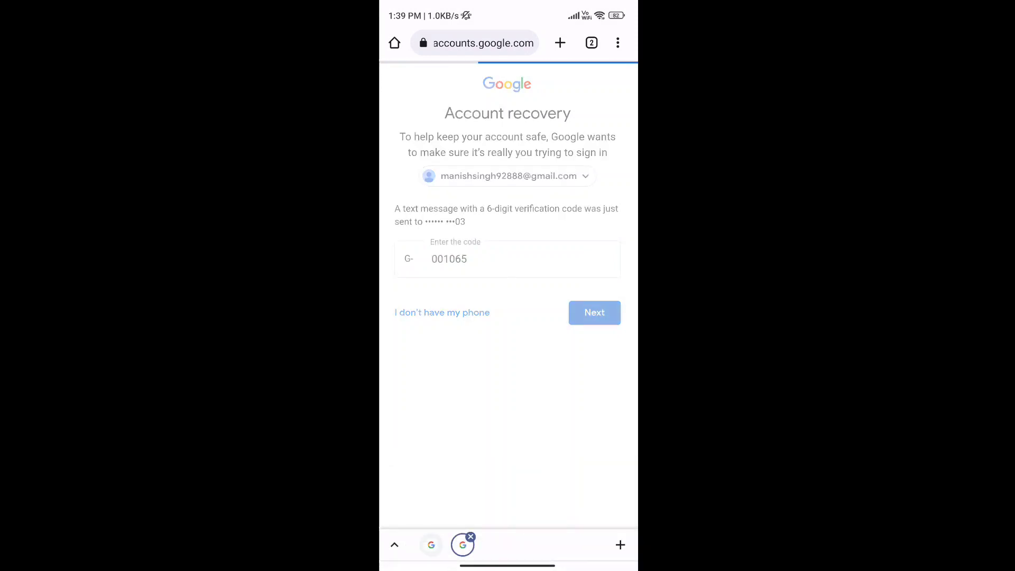
pyautogui.click(593, 311)
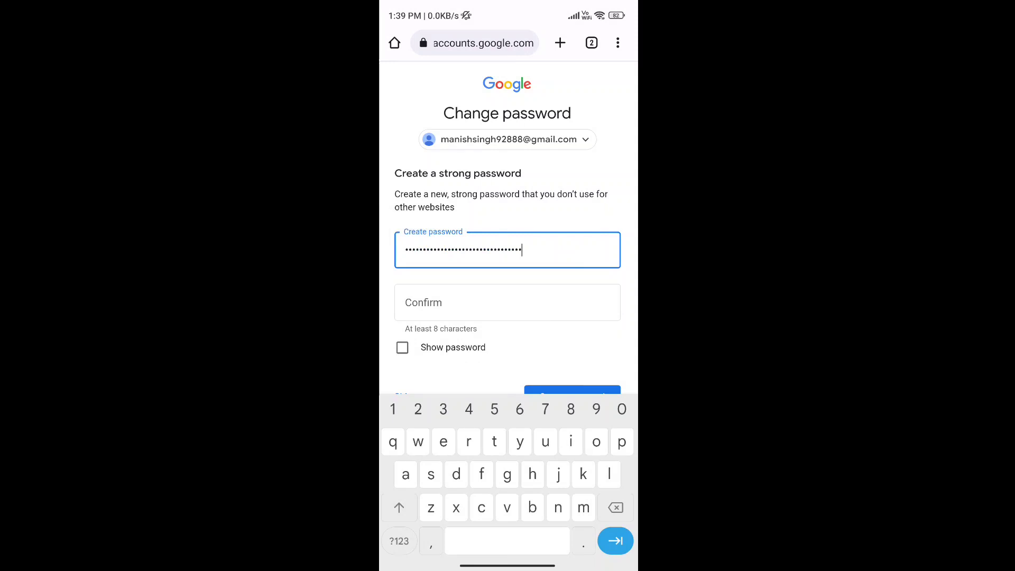
# Step: Confirm the new password in the Confirm field and save it
pyautogui.click(507, 302)
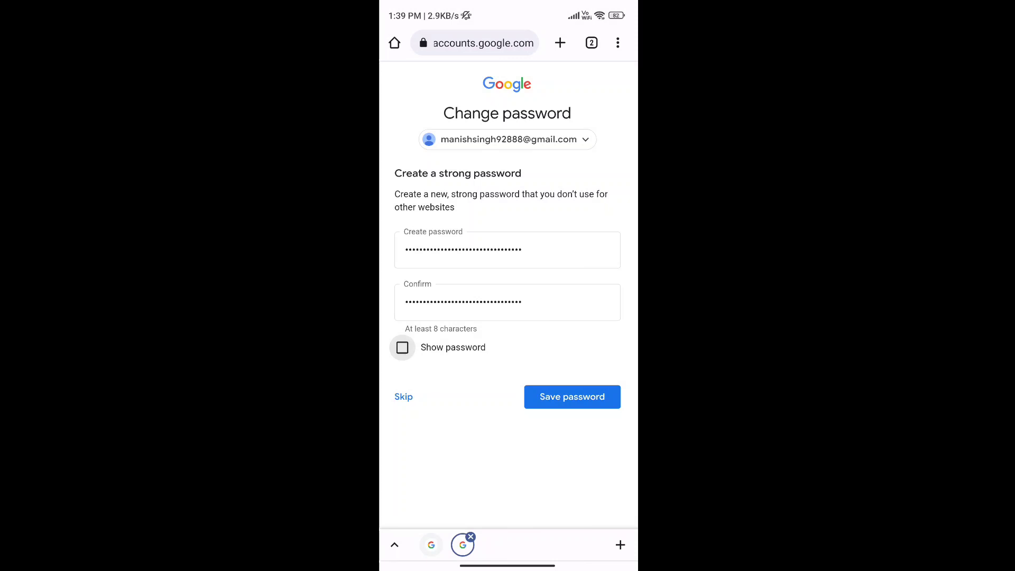
pyautogui.click(571, 396)
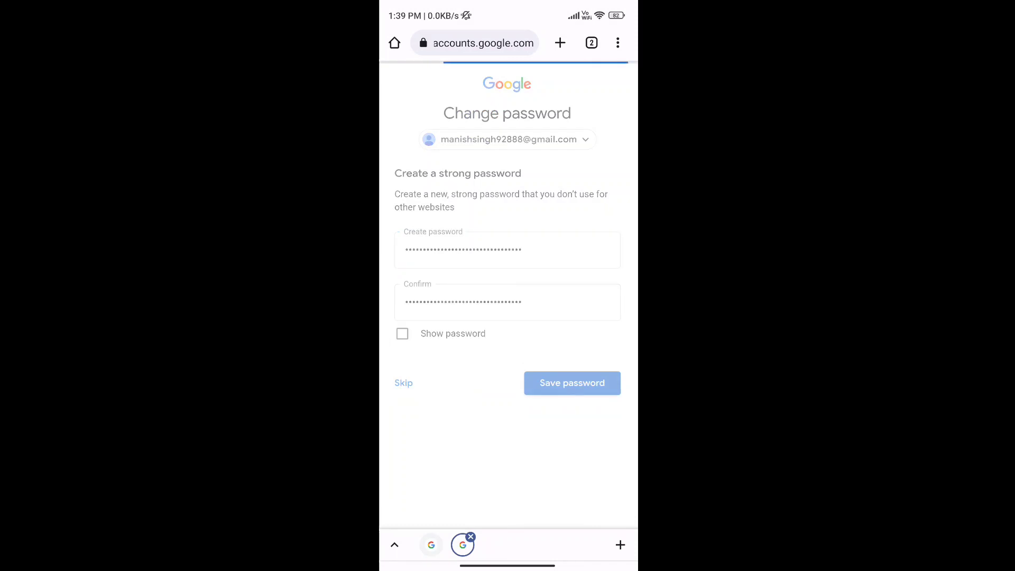
pyautogui.click(507, 250)
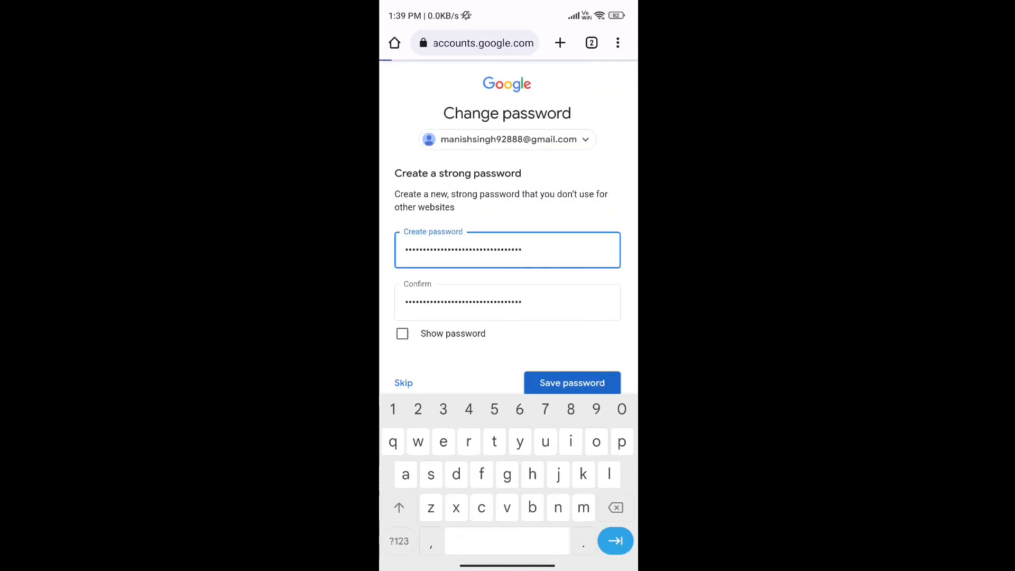
pyautogui.click(571, 382)
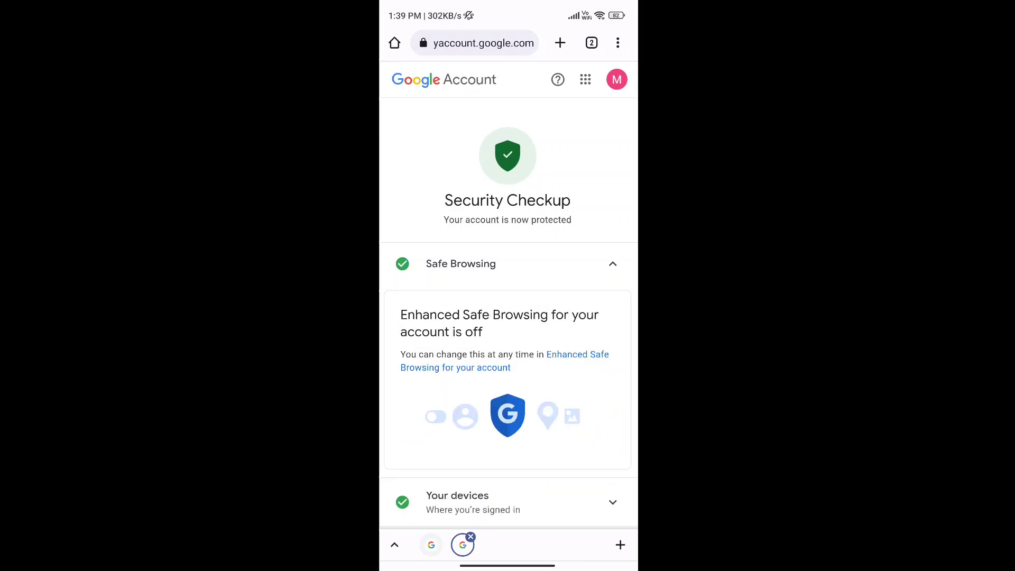
# Step: Scroll Security Checkup and open the top-right profile avatar panel
pyautogui.scroll(-3)
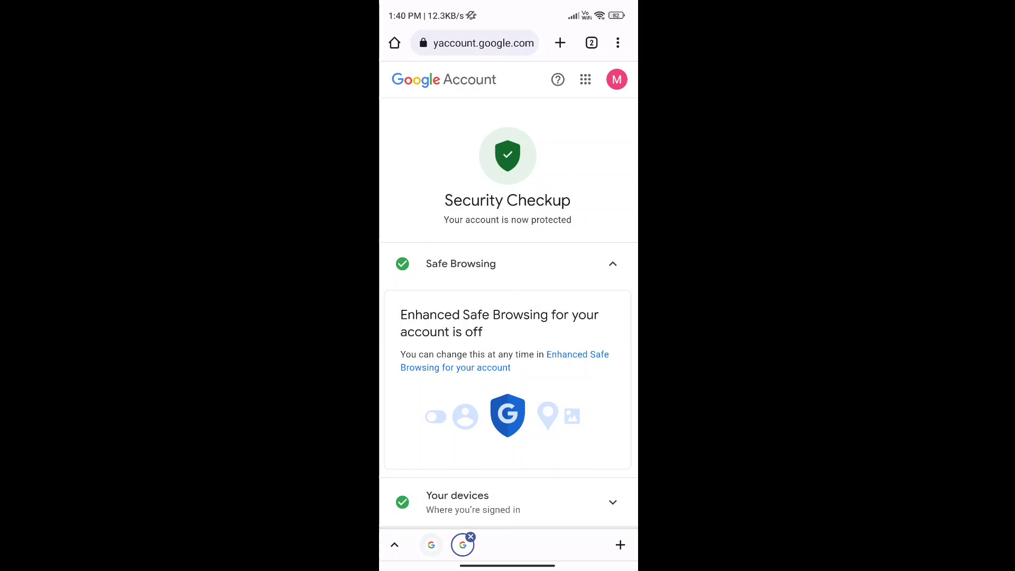
pyautogui.click(616, 79)
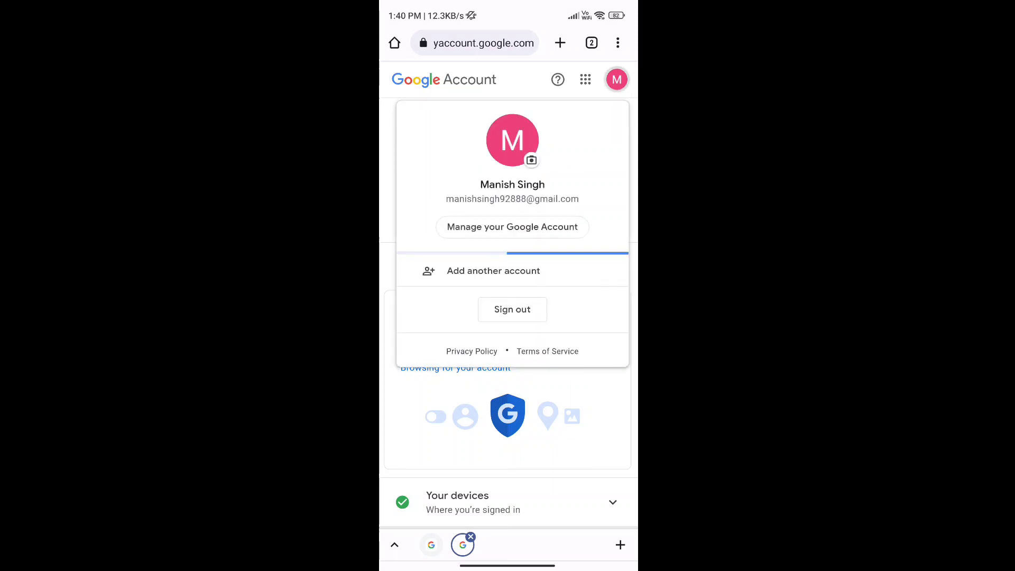